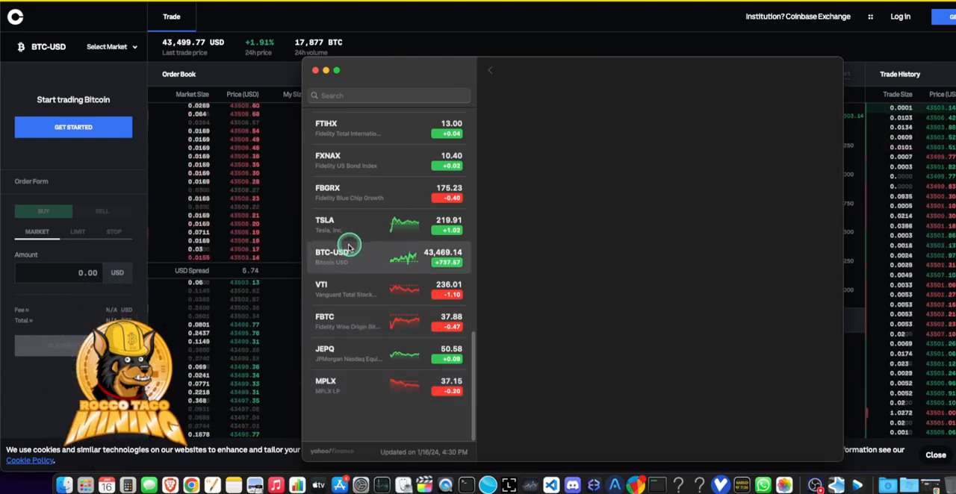
# Show the BTC-USD quote with its current price and one-year chart.
pyautogui.click(351, 257)
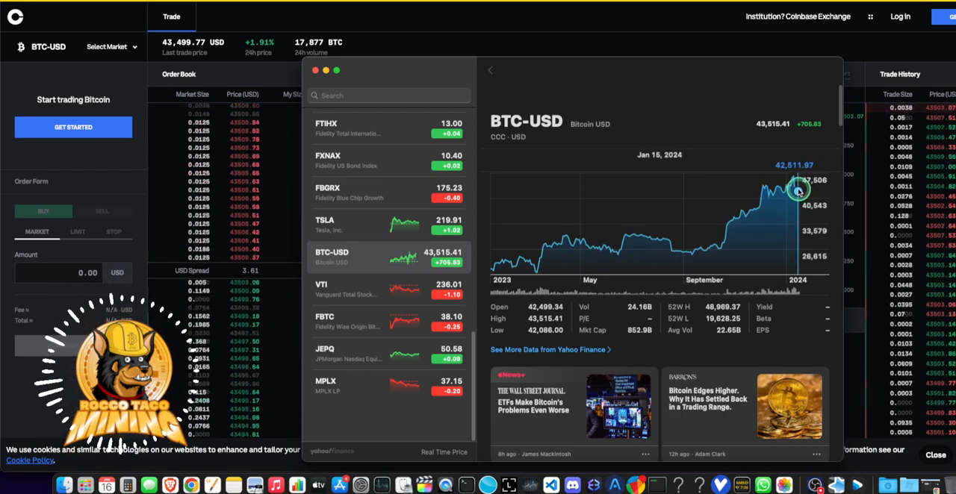
pyautogui.moveTo(755, 254)
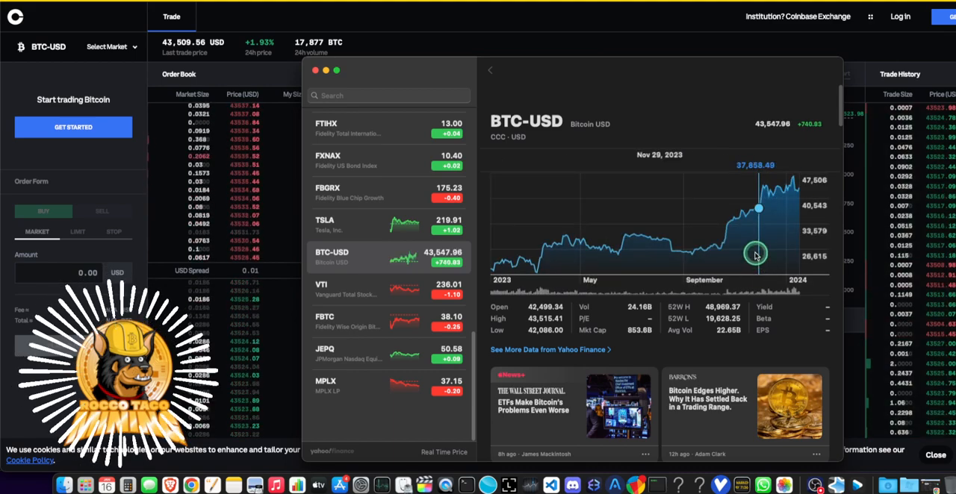
pyautogui.moveTo(799, 191)
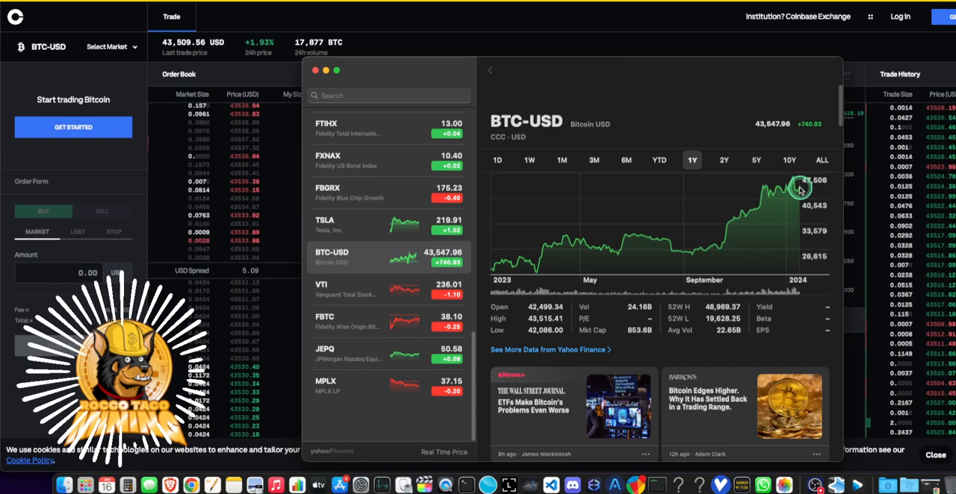
pyautogui.moveTo(763, 182)
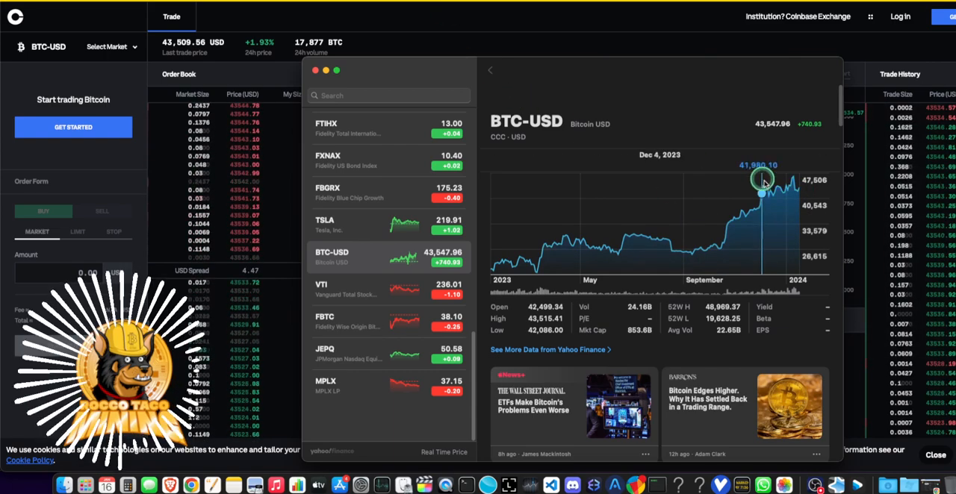
pyautogui.moveTo(806, 188)
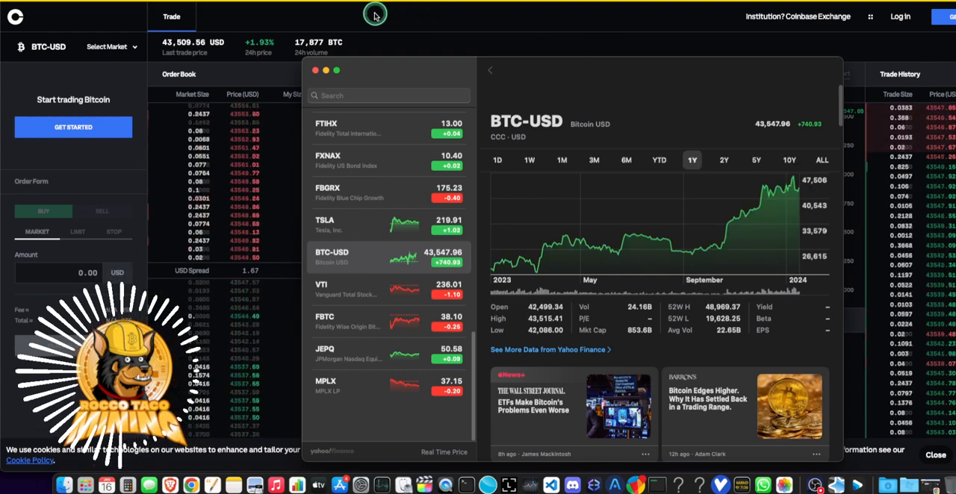
# Bring the Coinbase Exchange BTC-USD trading page forward over Stocks.
pyautogui.click(324, 72)
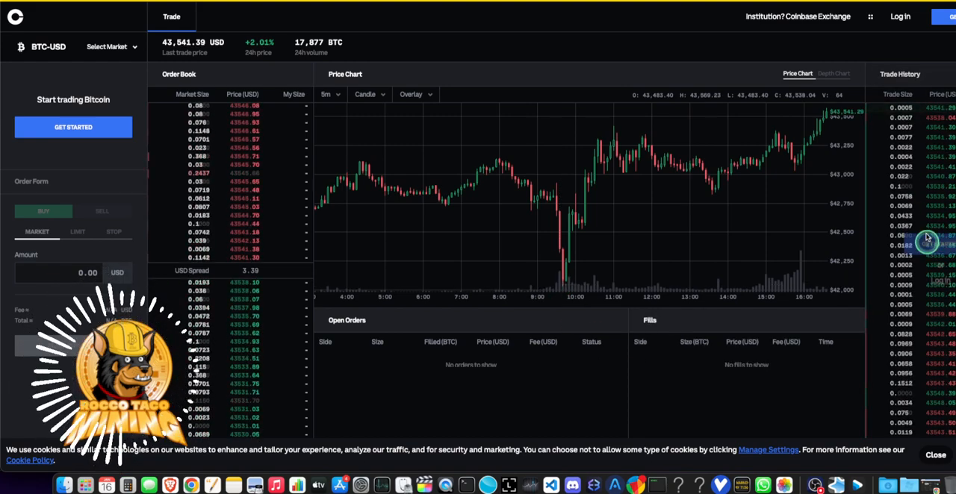
pyautogui.moveTo(553, 287)
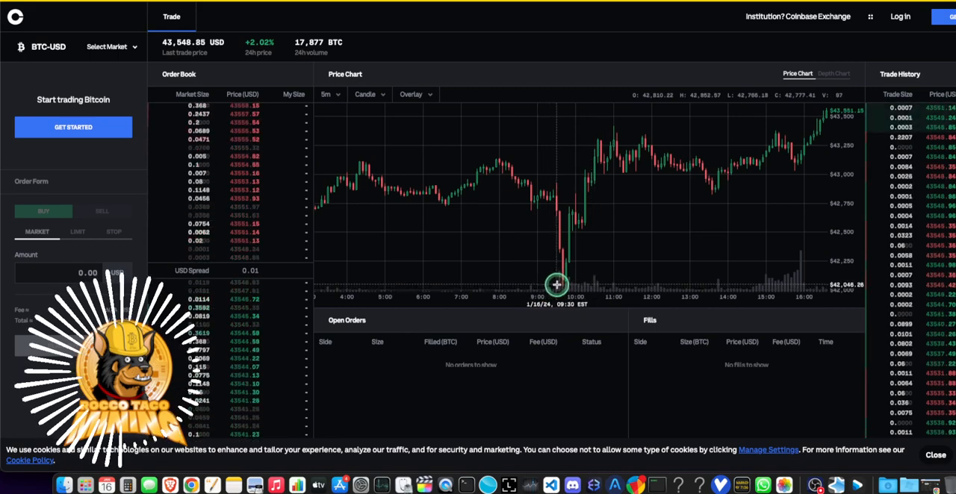
pyautogui.moveTo(795, 290)
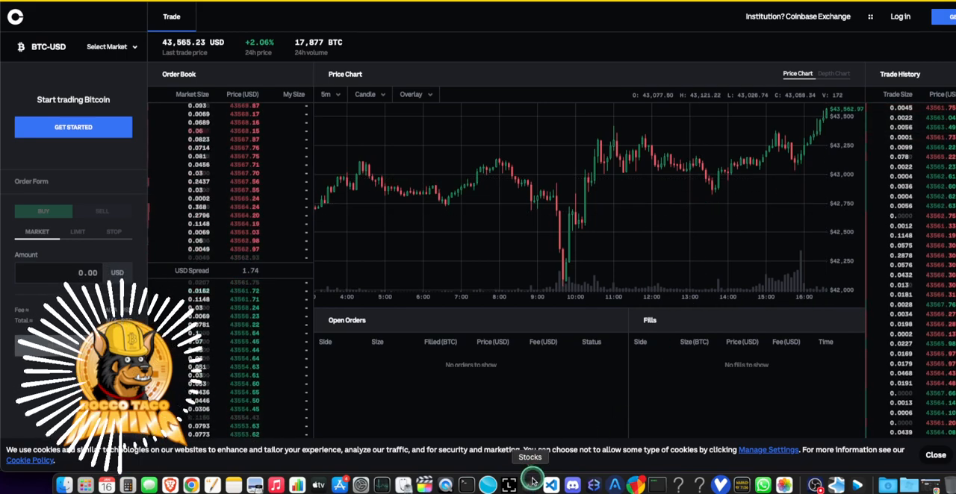
# Return to Stocks and select BTC-USD in the watchlist to compare prices.
pyautogui.click(532, 479)
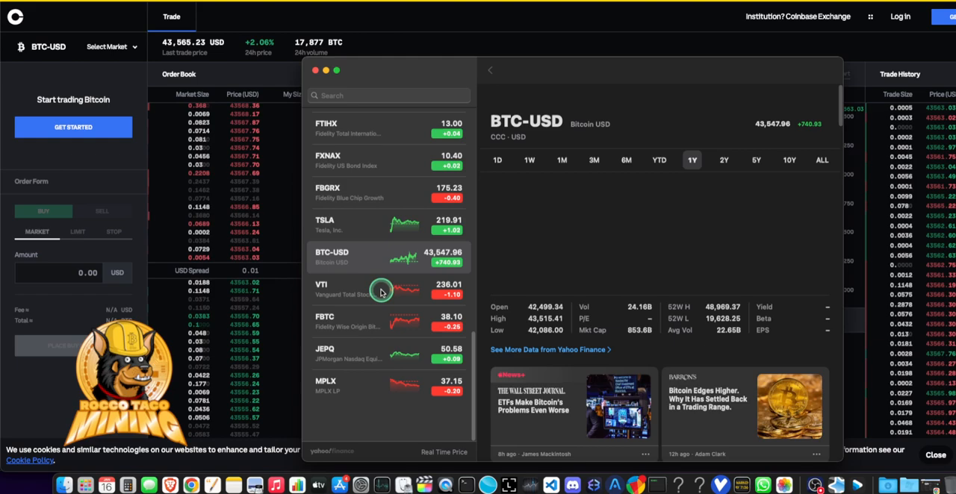
pyautogui.click(366, 257)
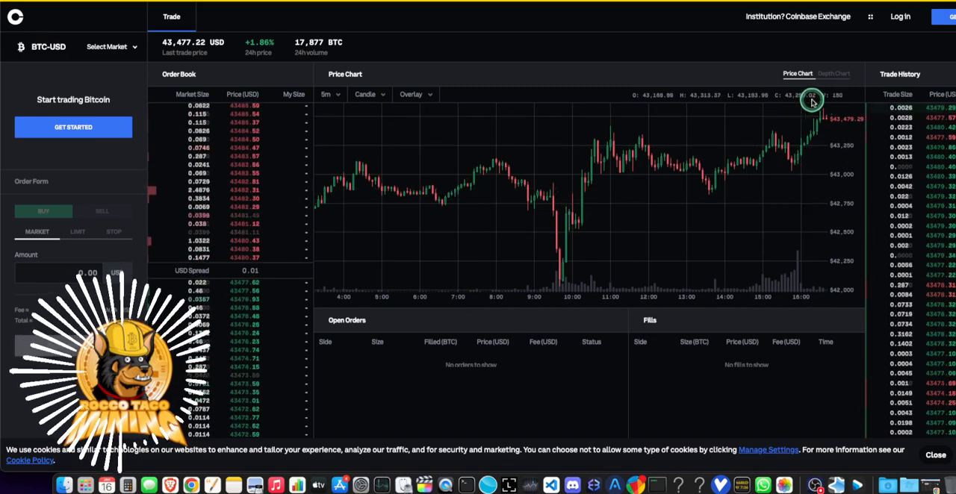
pyautogui.moveTo(782, 158)
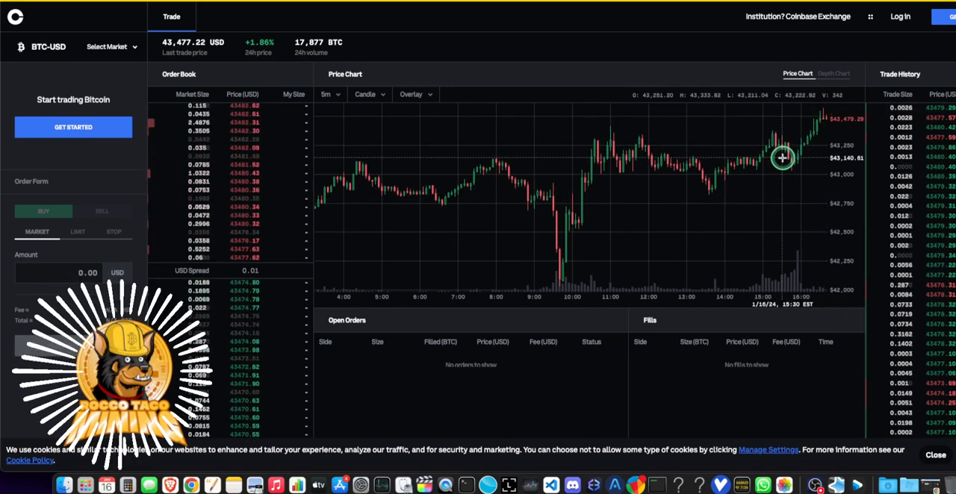